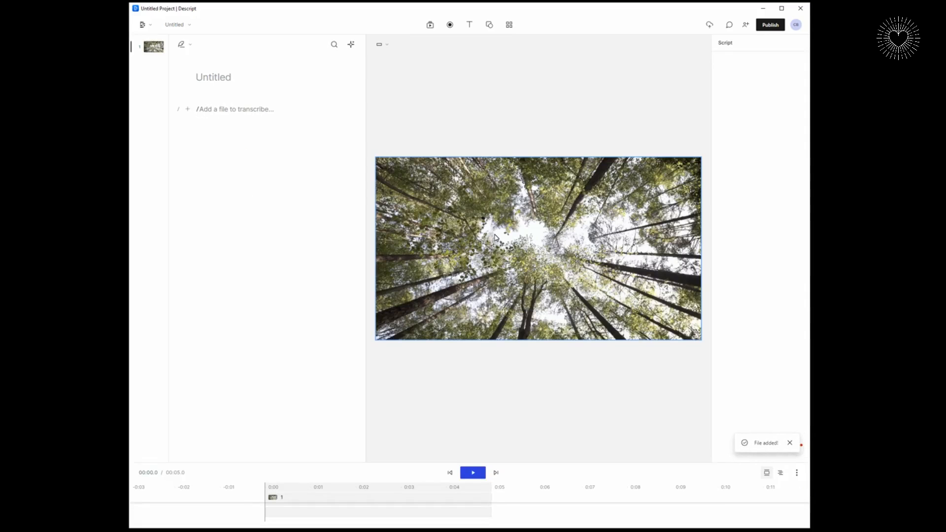
Step: Switch the project to Portrait 9:16 and play the letterboxed canopy clip through
left_click(380, 44)
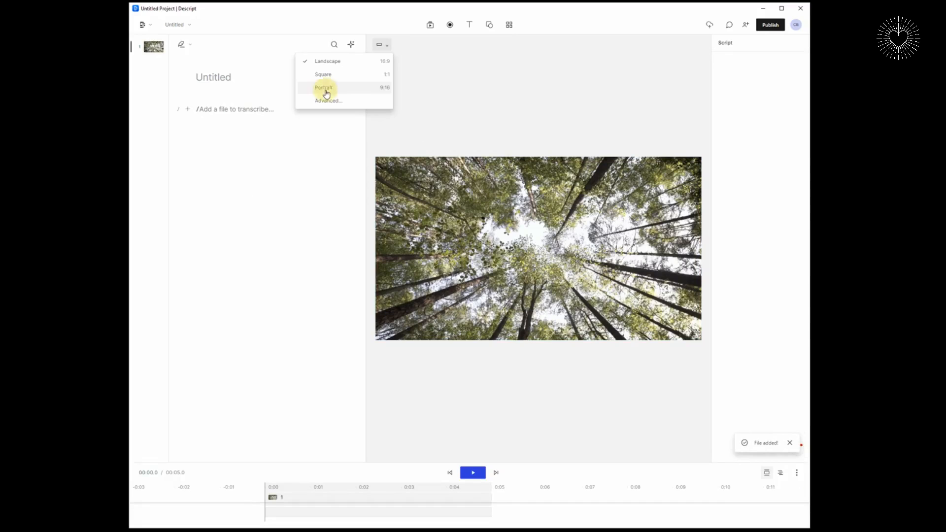
left_click(324, 87)
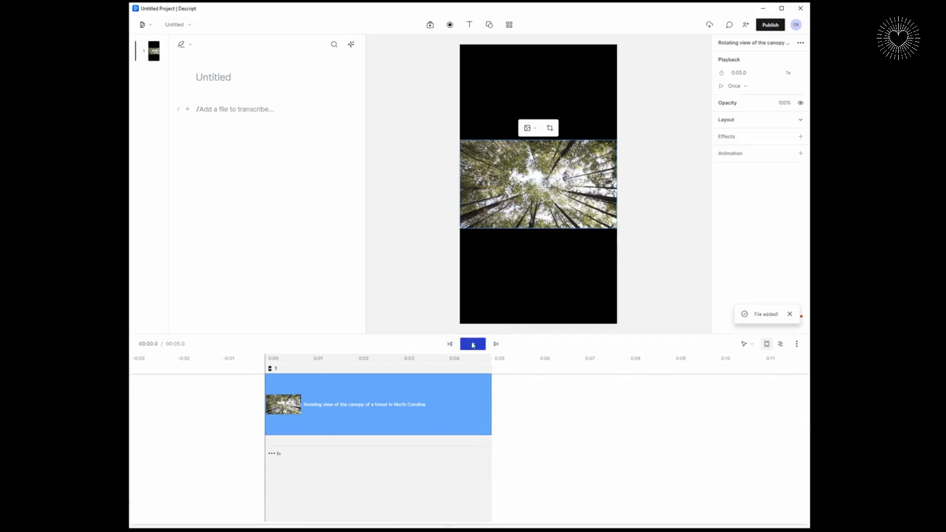
left_click(472, 343)
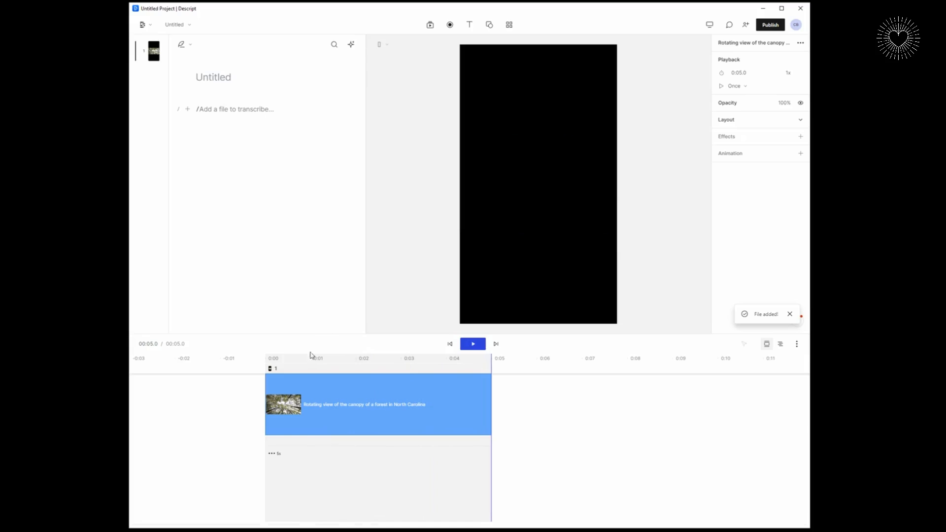
mouse_move(355, 321)
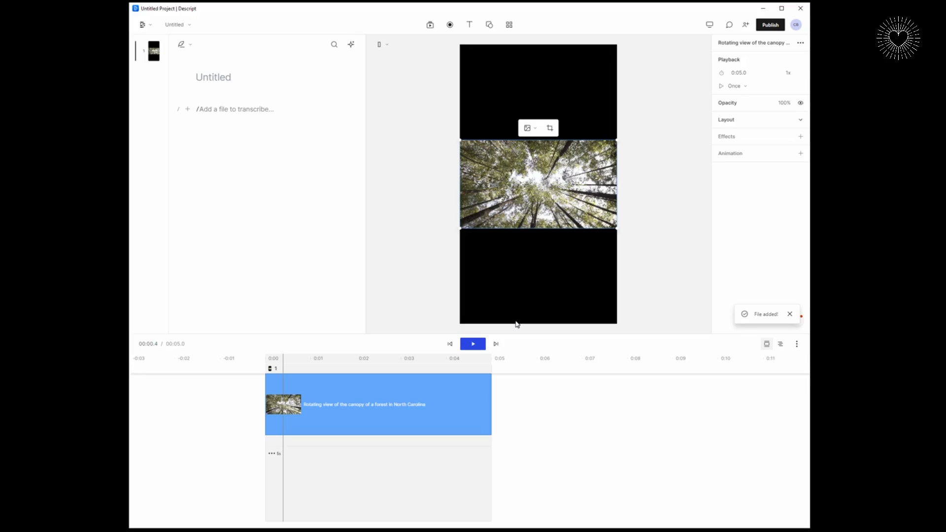
mouse_move(520, 55)
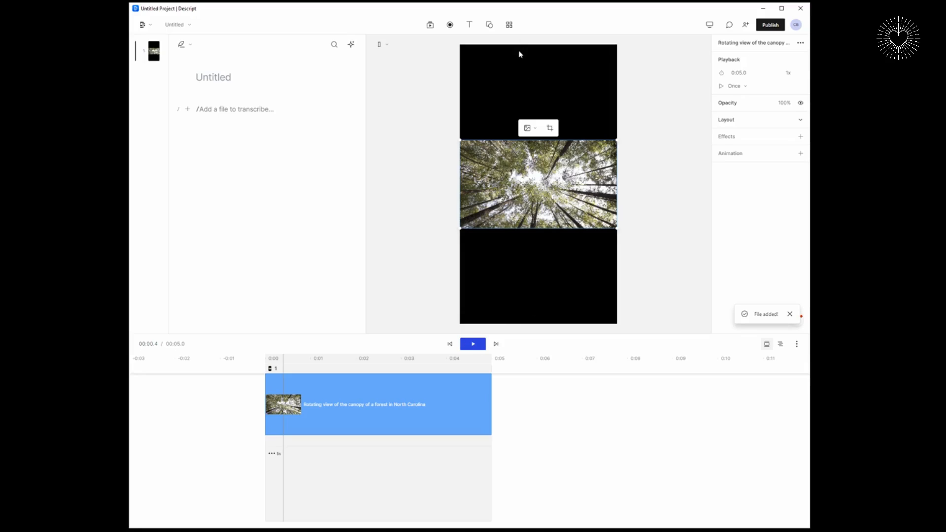
mouse_move(533, 181)
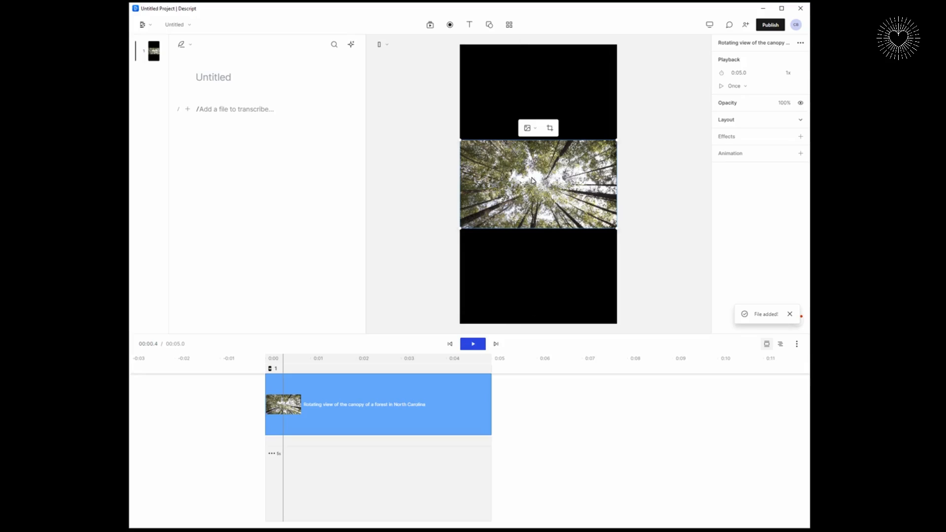
mouse_move(497, 181)
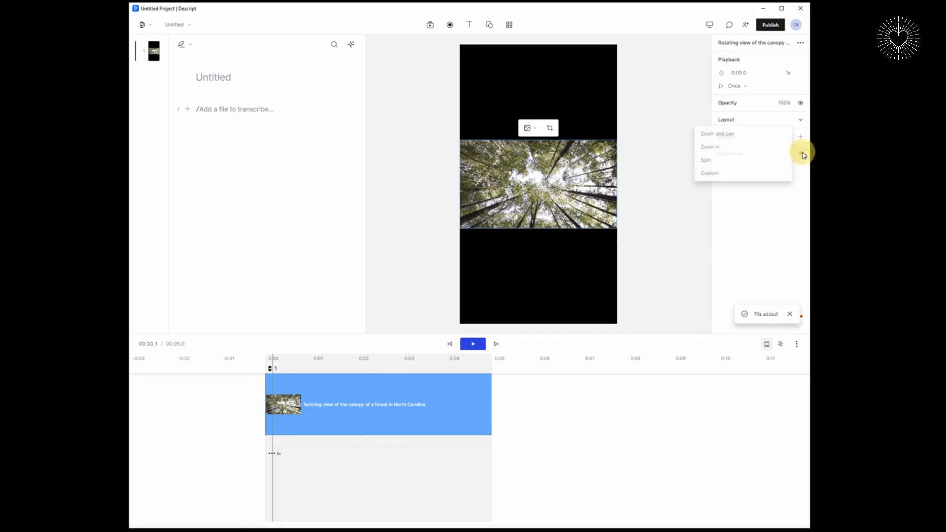
mouse_move(715, 175)
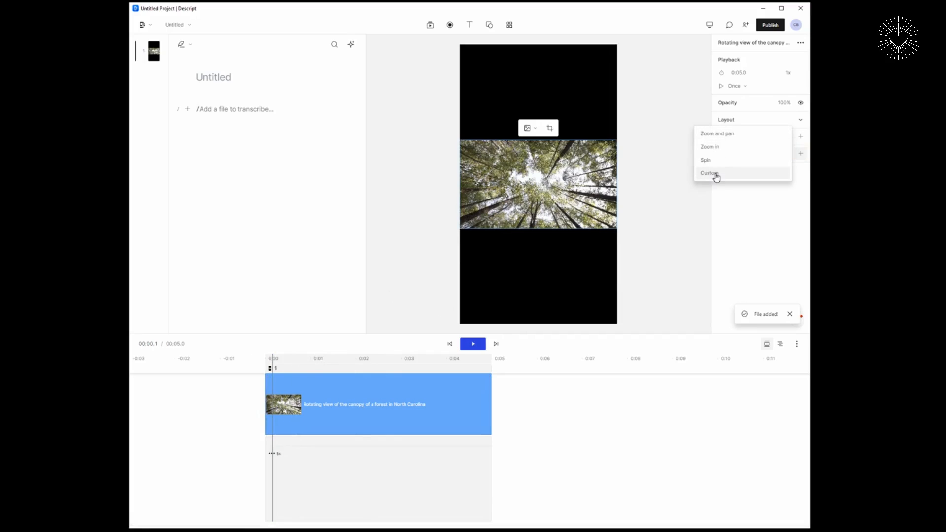
Step: Add a Custom animation to the canopy clip and select its starting keyframe
left_click(708, 173)
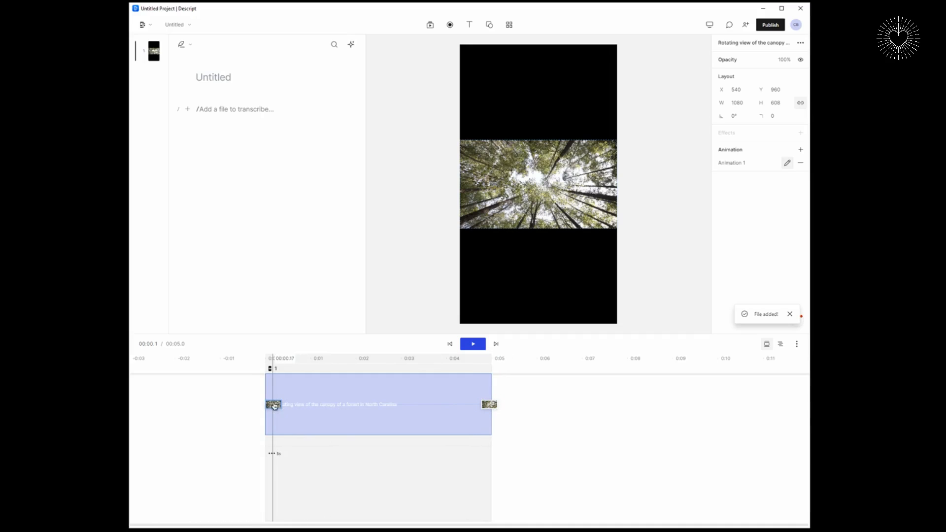
left_click(433, 411)
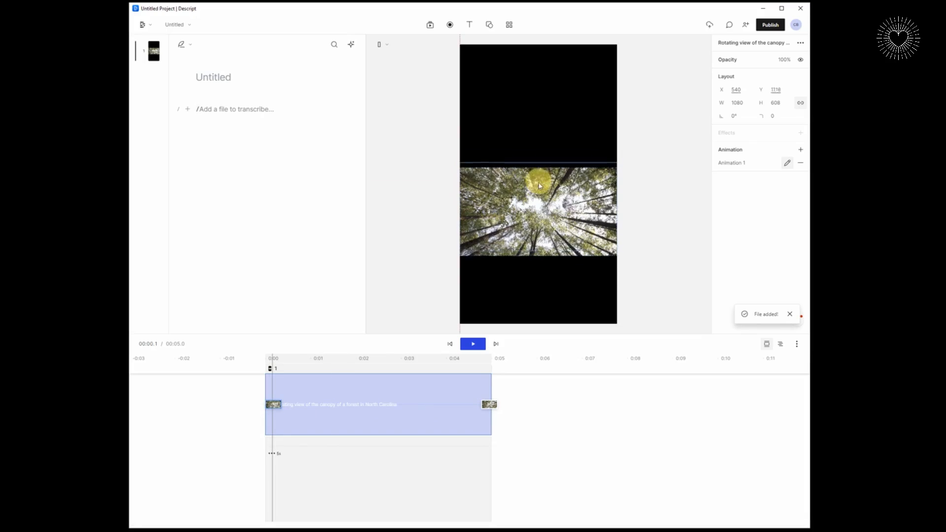
Step: Place the clip at the frame bottom (Y 1616) on the first keyframe, top on the last, and preview the rise
left_click_drag(538, 187, 537, 247)
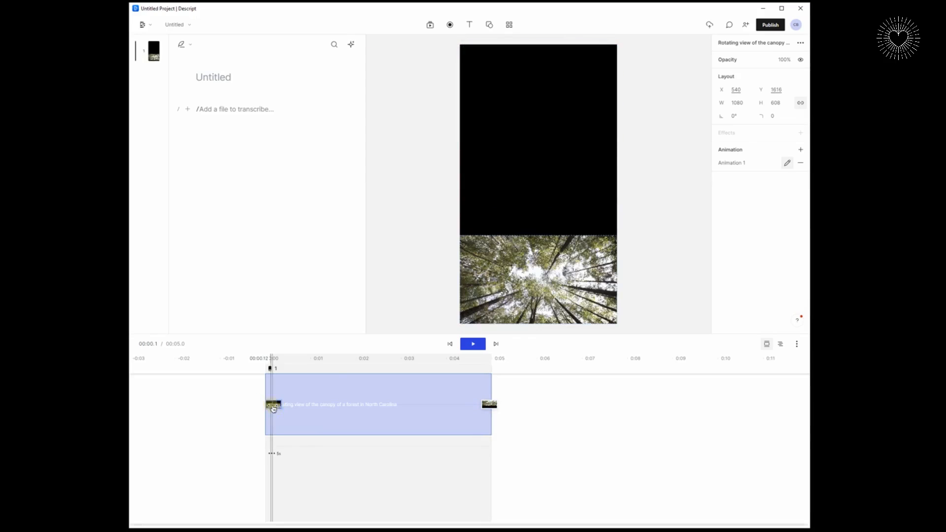
left_click(473, 344)
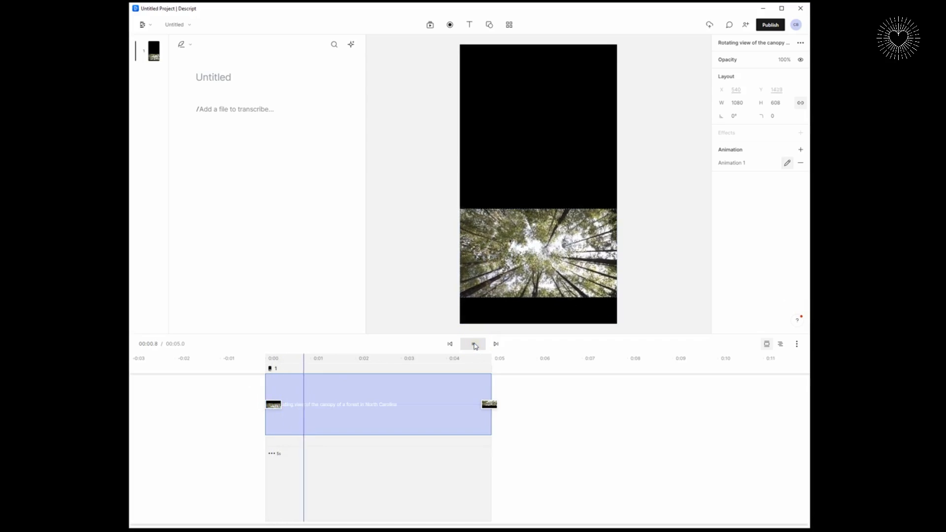
left_click(472, 342)
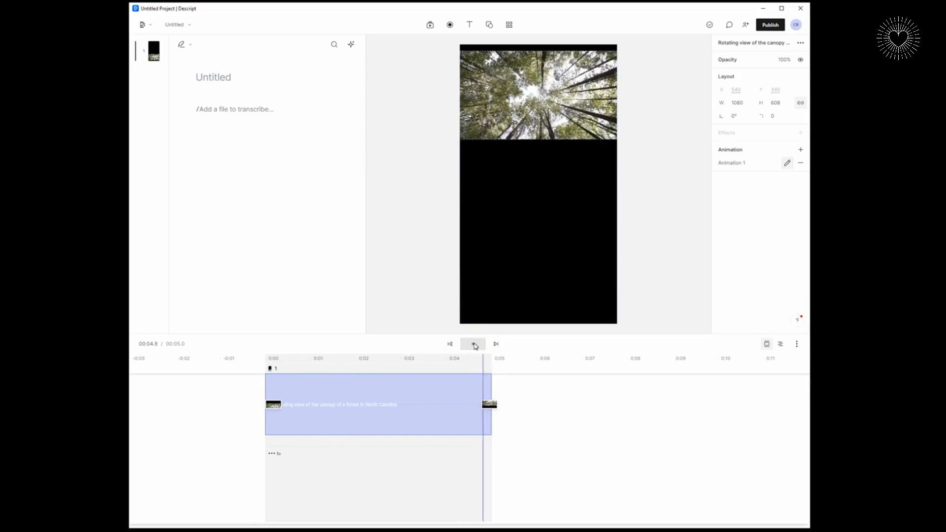
left_click(473, 343)
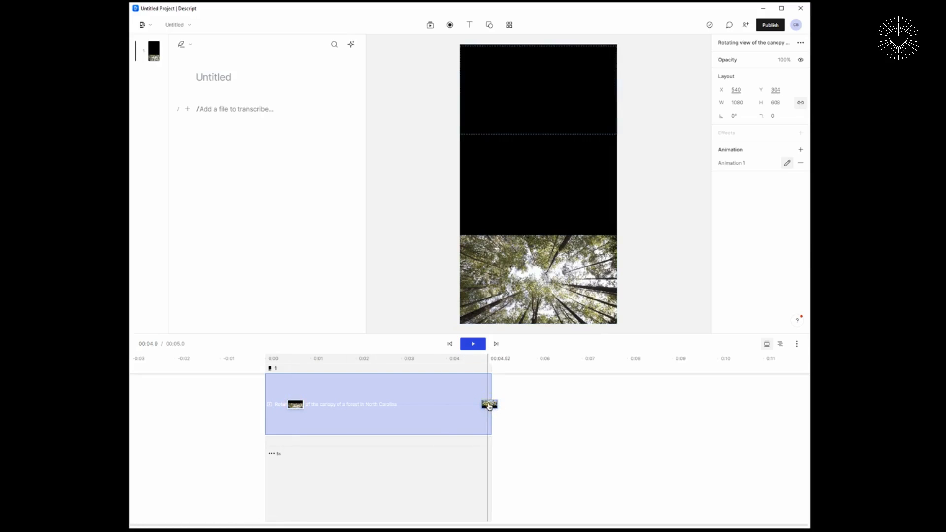
Step: Nudge the end keyframe slightly earlier, cue playback near 0:01 and replay the animation
left_click_drag(489, 404, 469, 404)
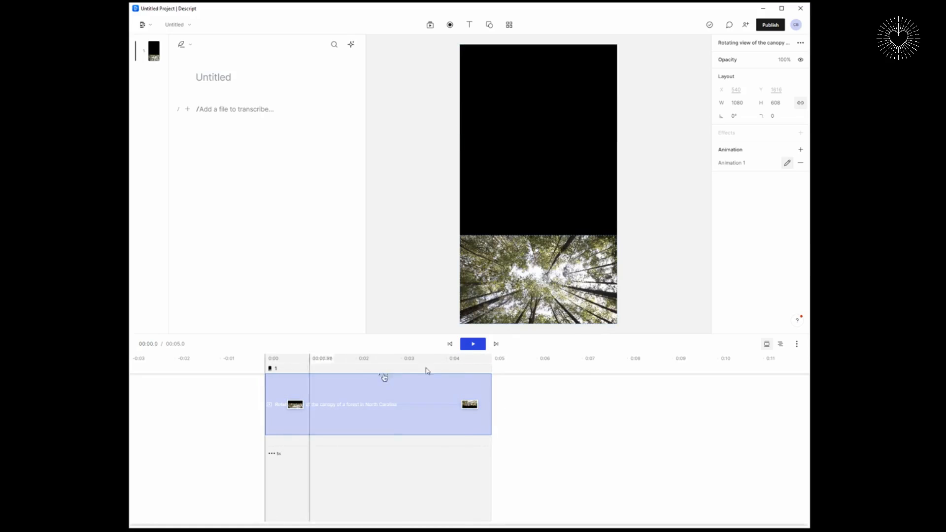
left_click(473, 344)
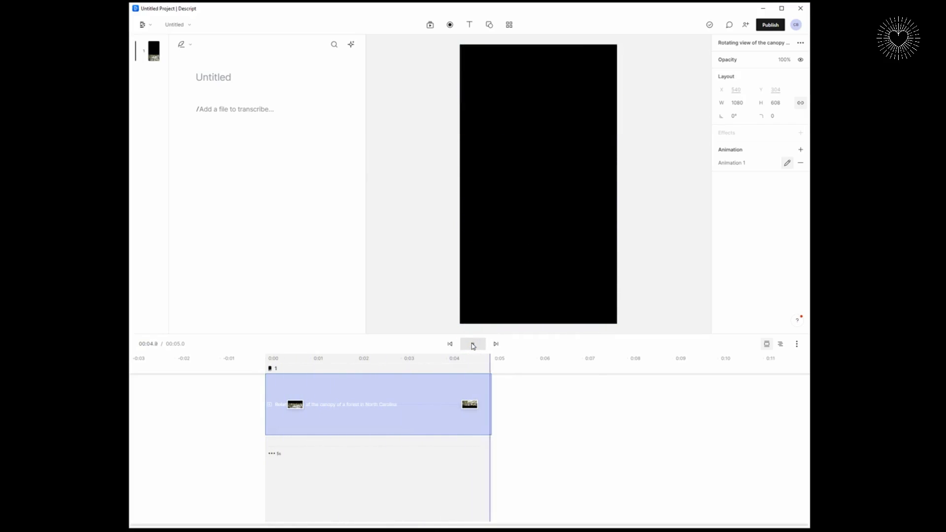
left_click(472, 343)
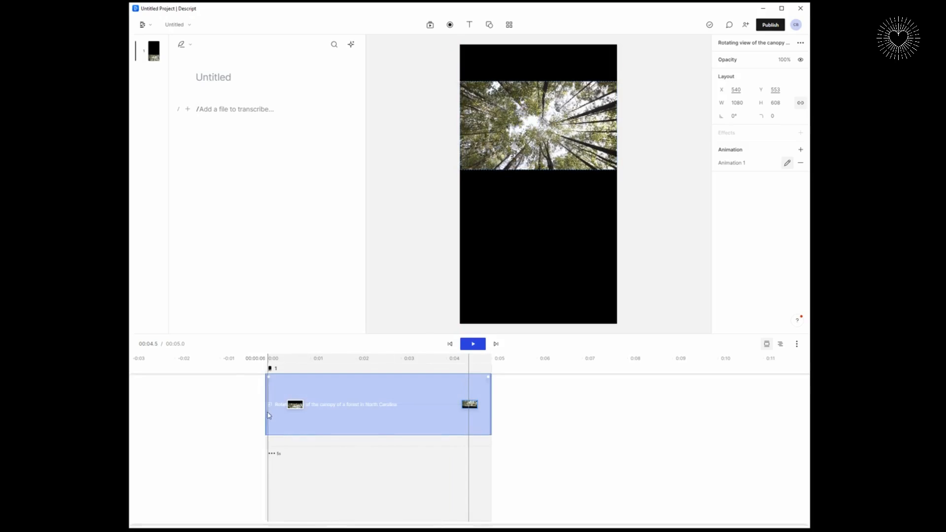
left_click(472, 343)
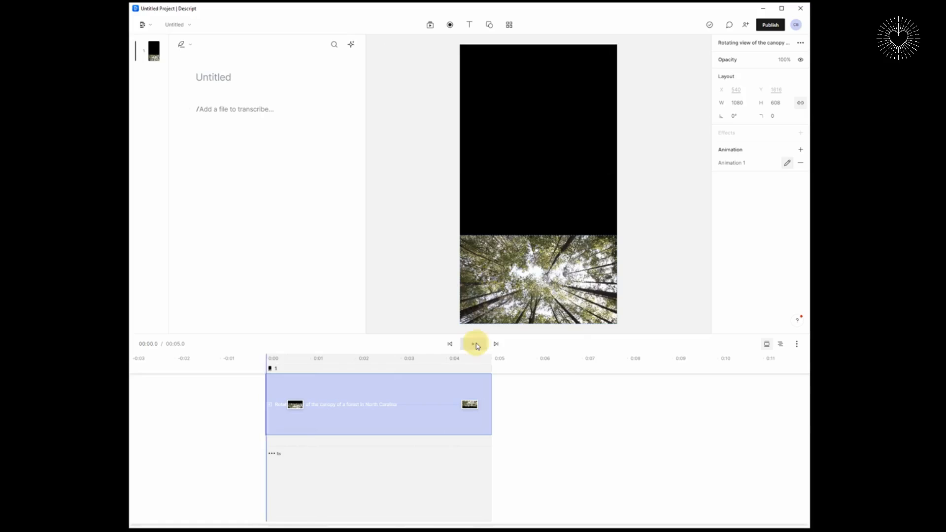
left_click(473, 344)
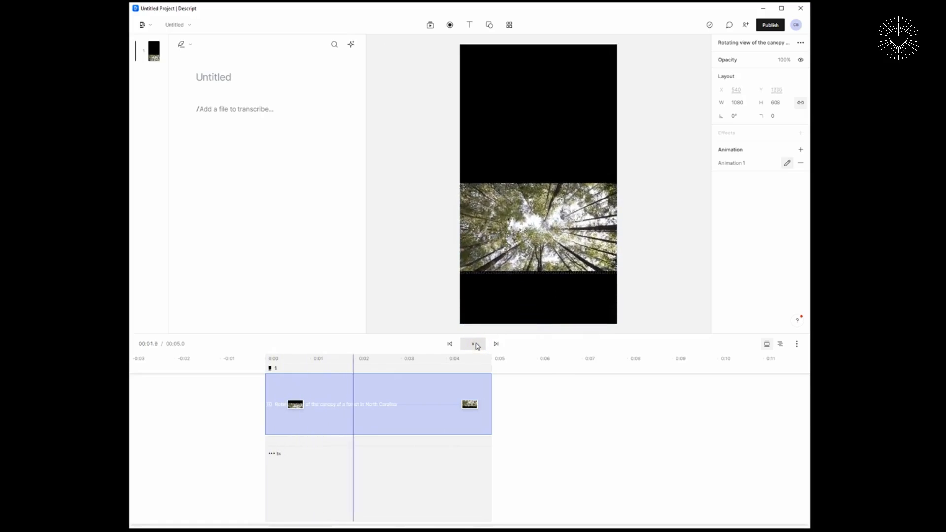
left_click(473, 344)
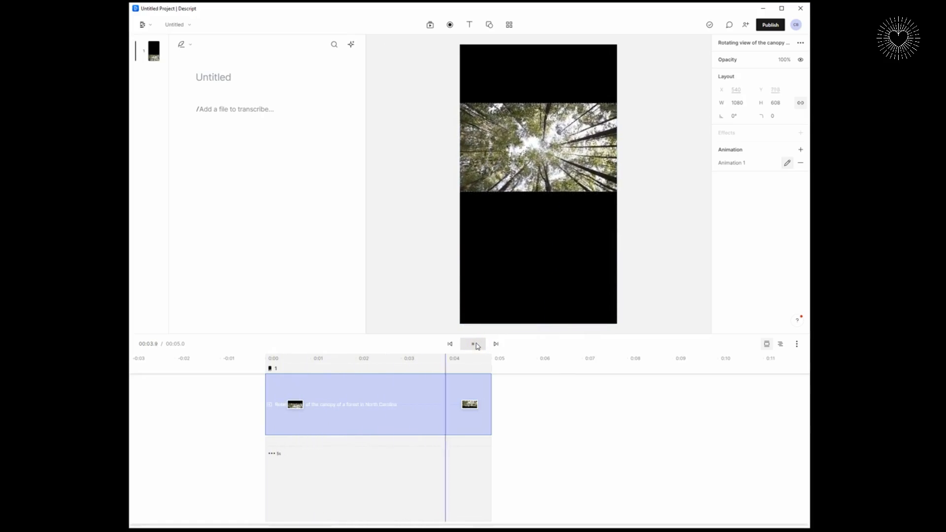
left_click(473, 344)
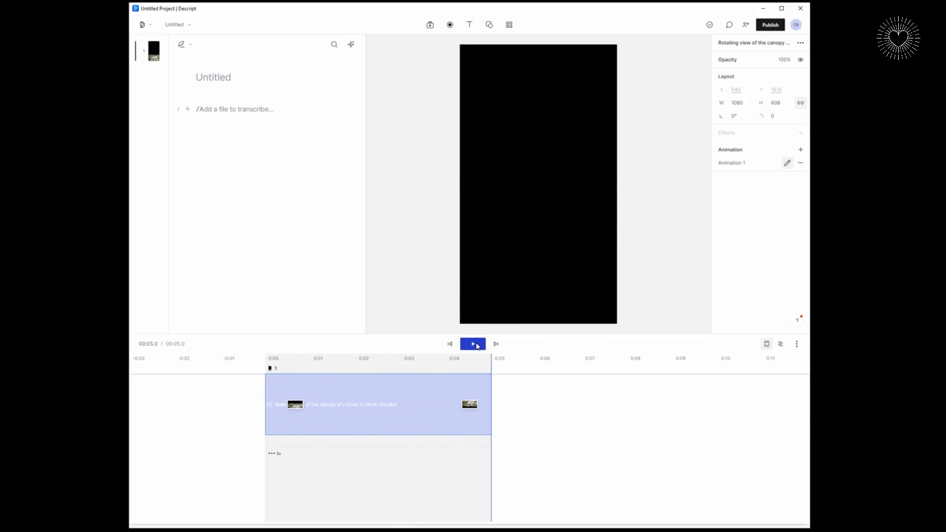